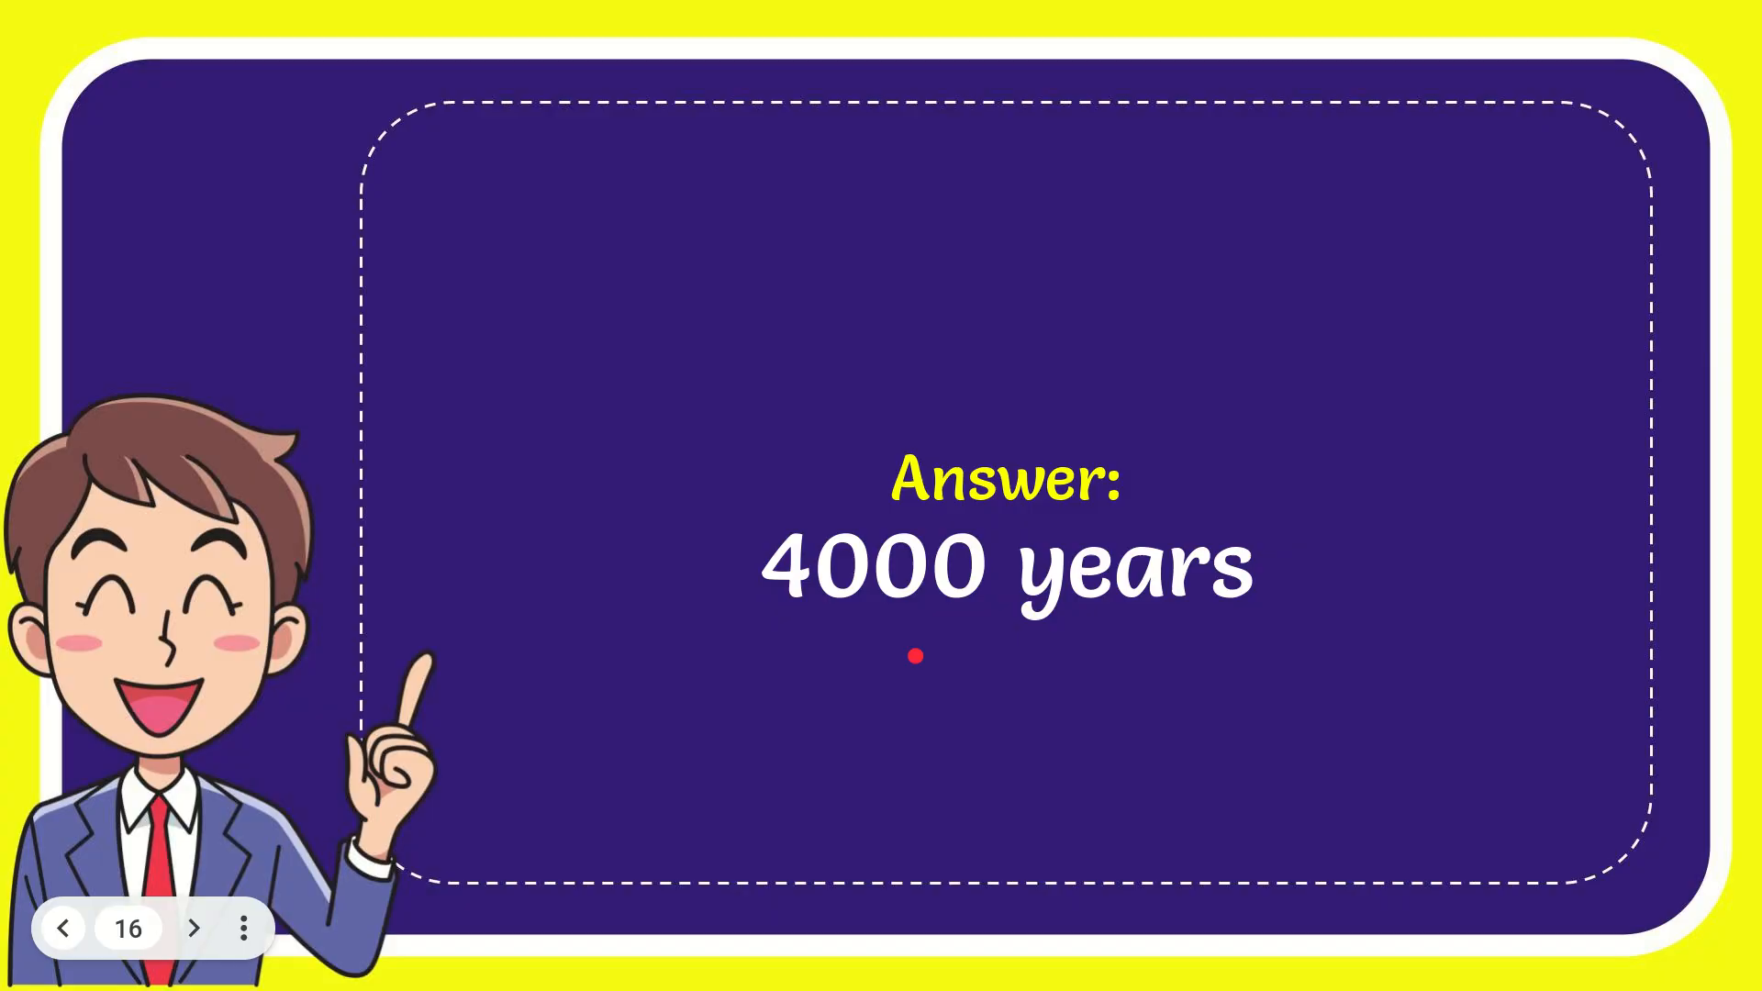
- Advance the slideshow from the '4000 years' answer to the like-and-subscribe slide
click(192, 928)
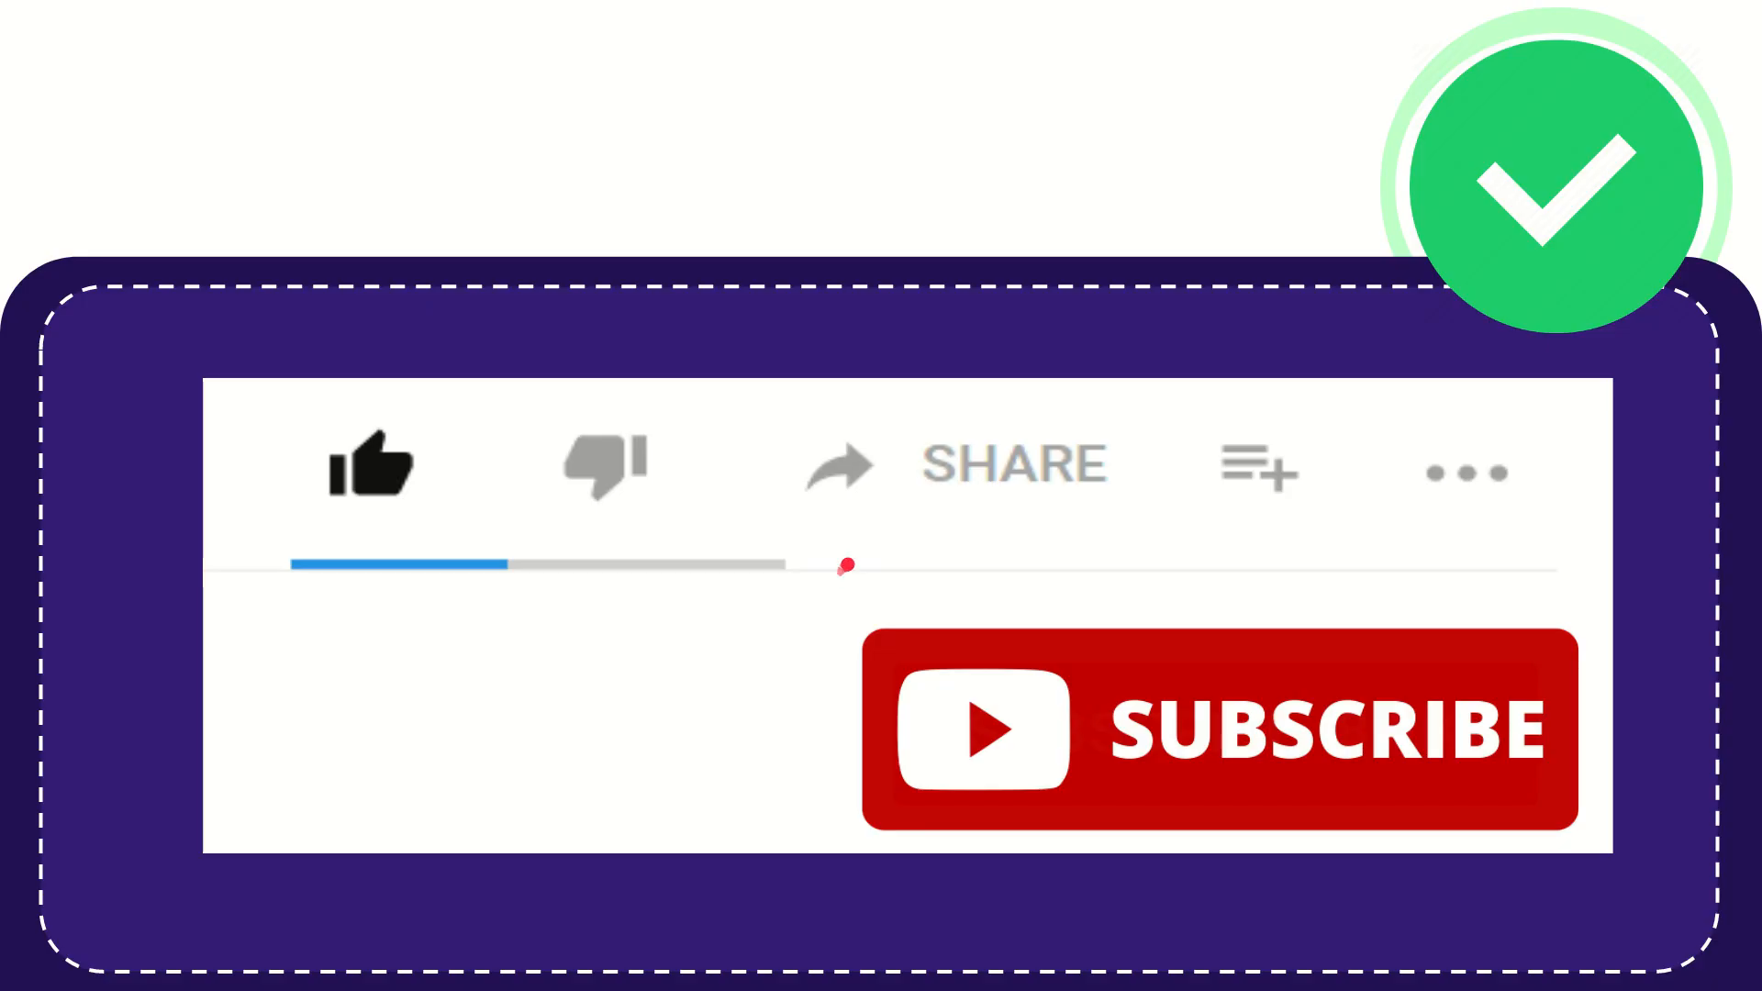